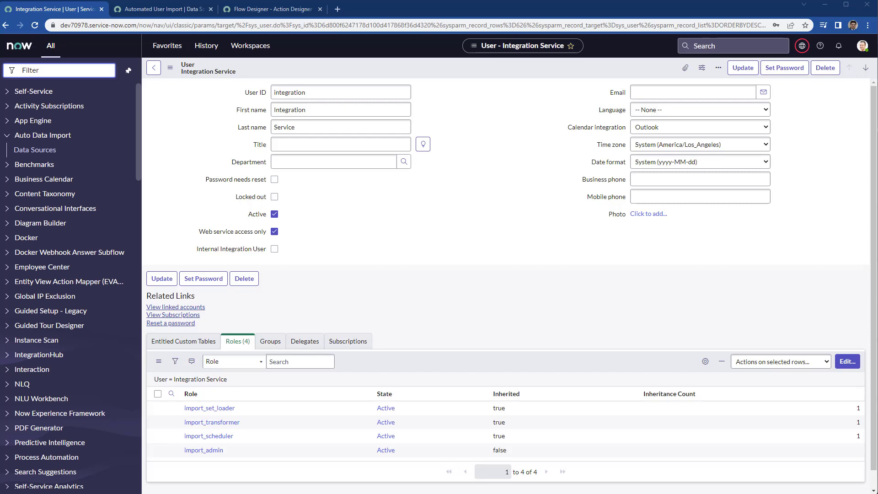
- Switch to the Flow Designer tab showing the Execute PowerShell Script action's PS Name input
left_click(287, 8)
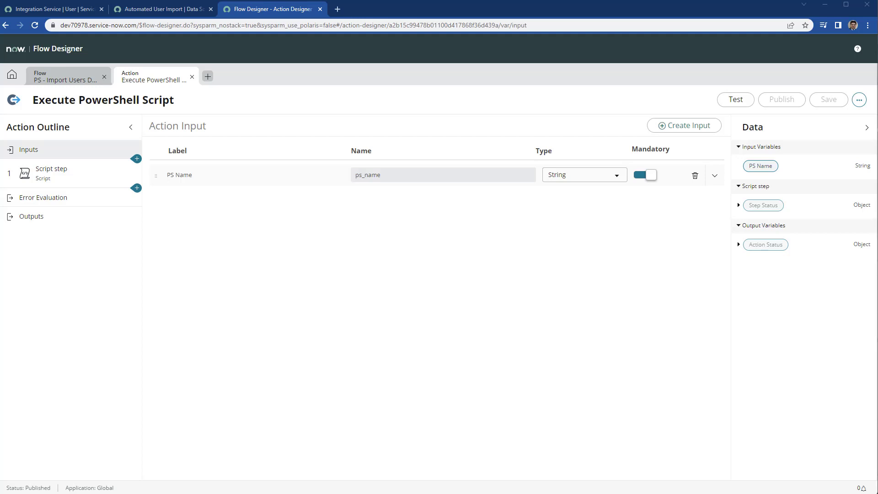
- Review the script step code that queues an ECC record to run the PowerShell file
left_click(51, 169)
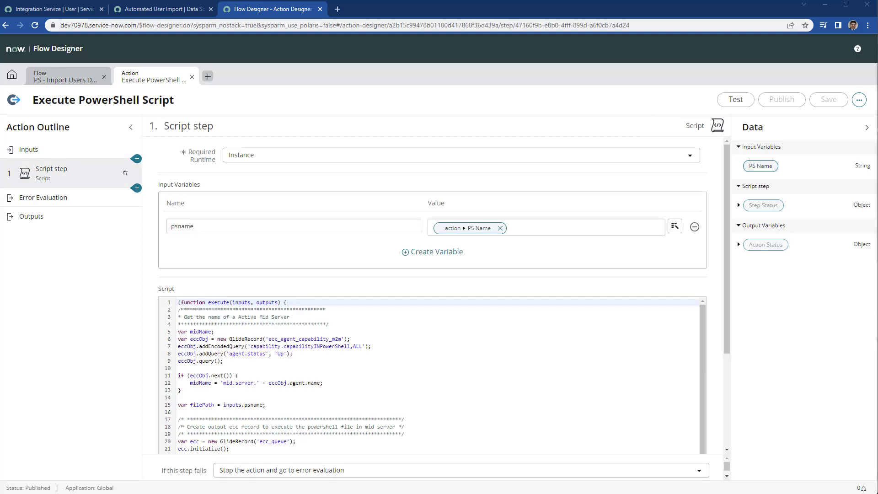
mouse_move(722, 277)
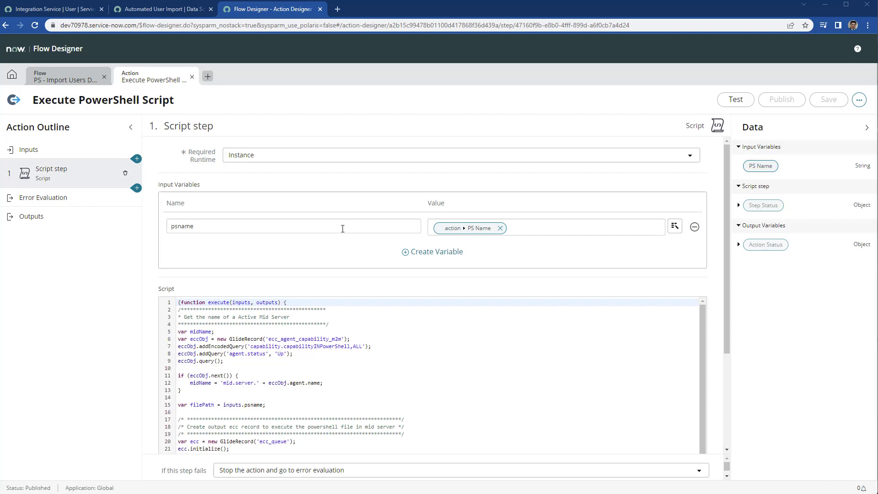
mouse_move(729, 300)
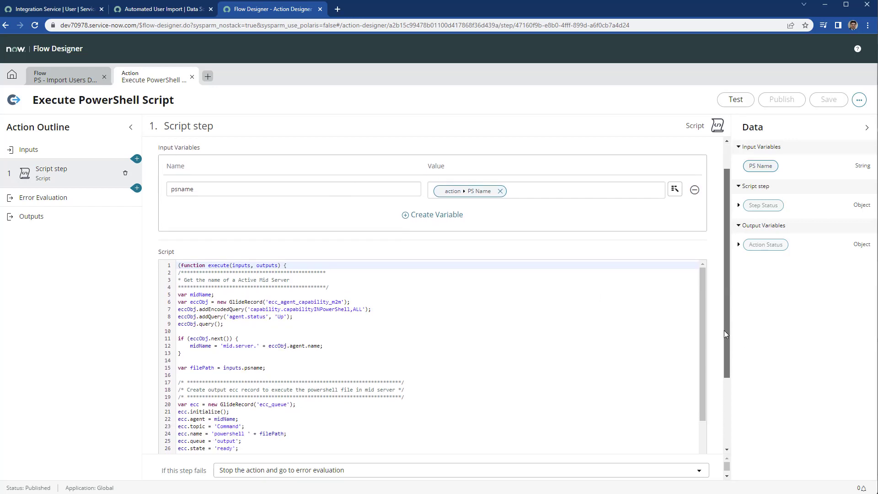
scroll("down", 3)
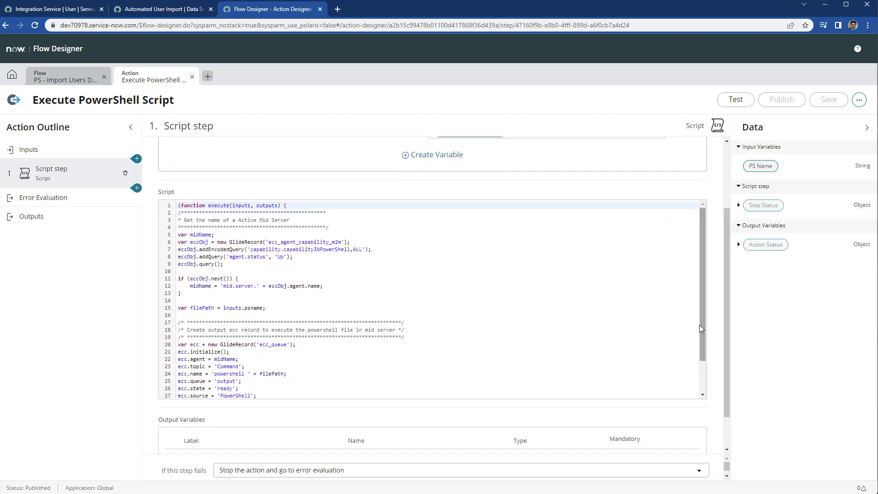
scroll("down", 3)
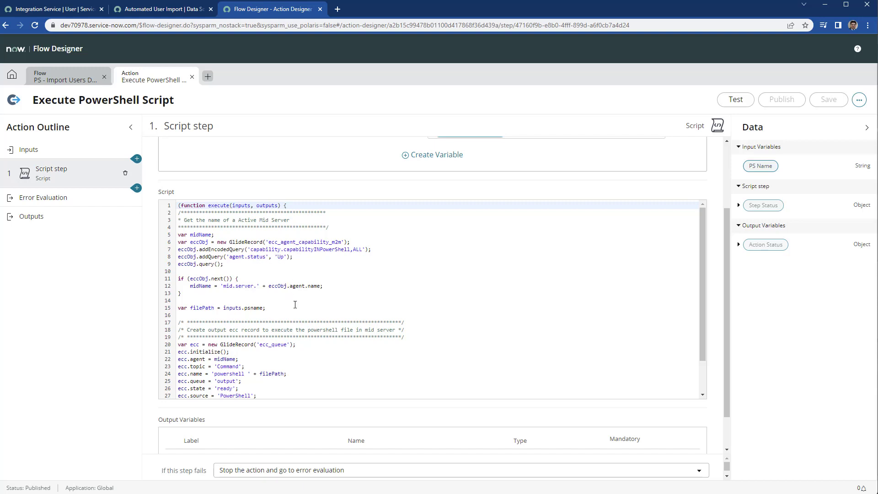
mouse_move(487, 331)
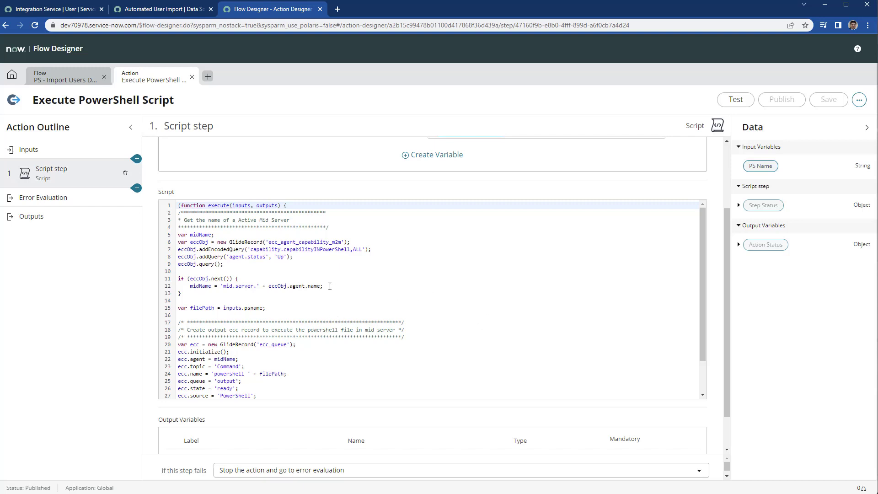
scroll("down", 3)
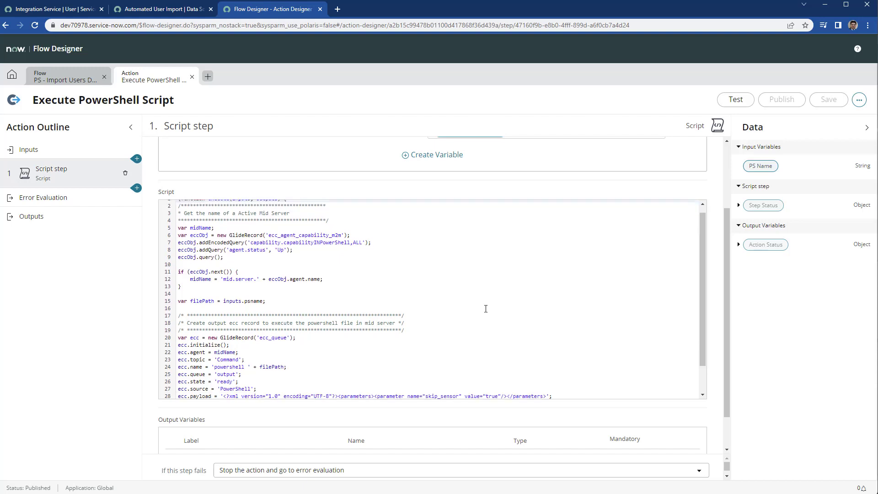
scroll("down", 3)
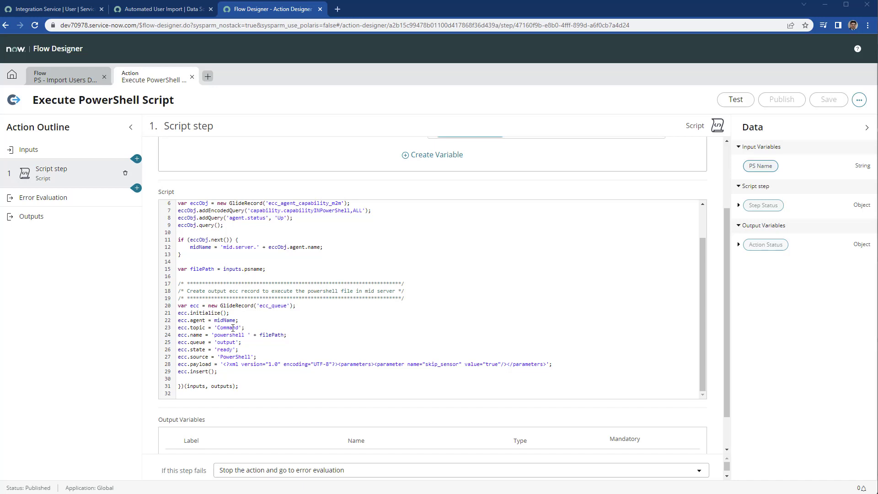
mouse_move(238, 336)
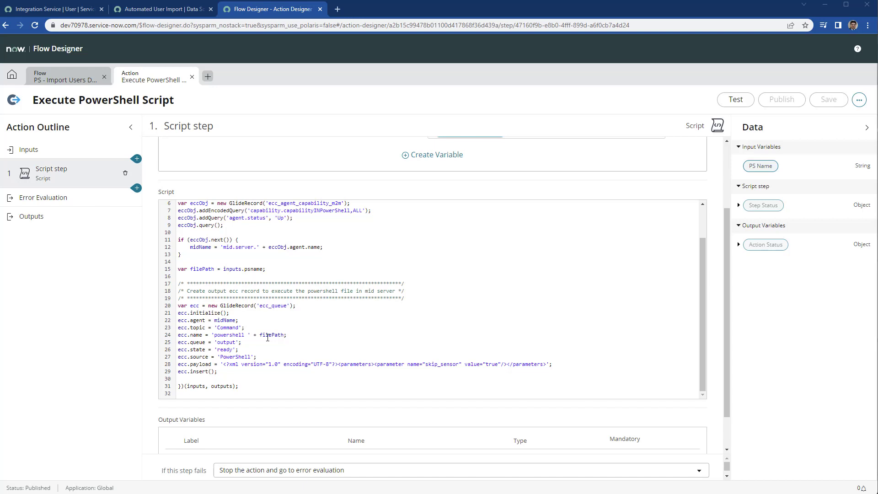
mouse_move(257, 294)
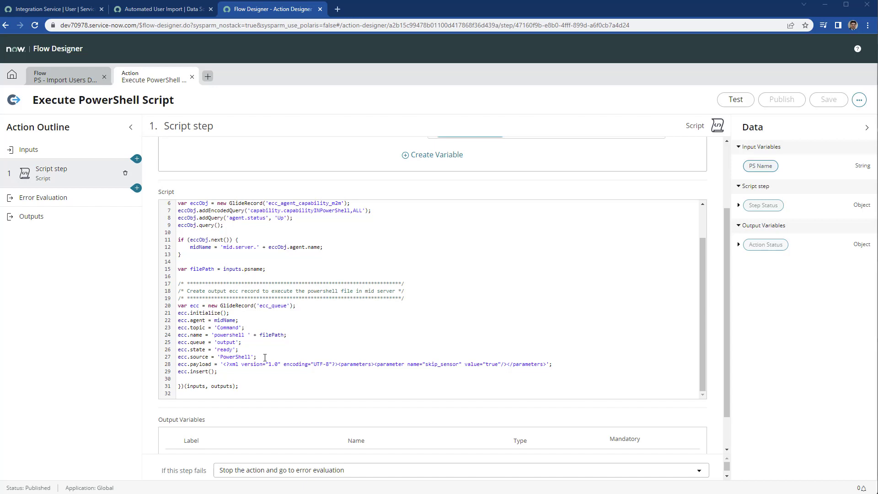
mouse_move(426, 367)
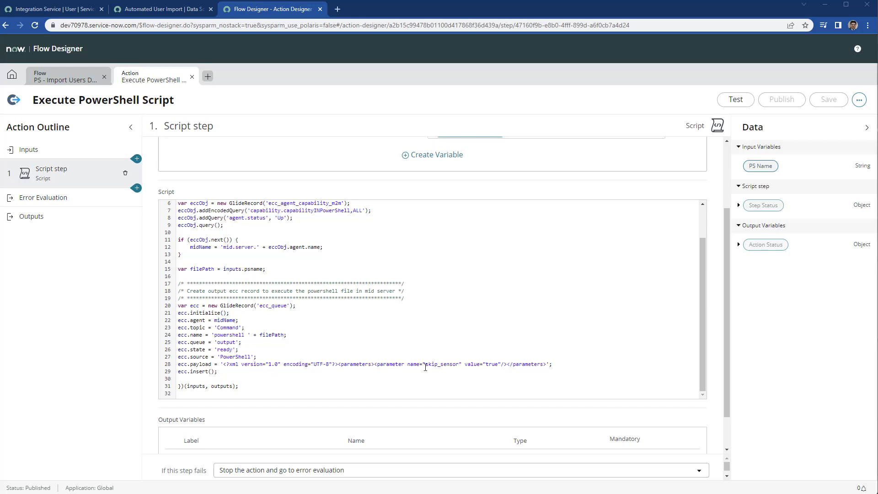
mouse_move(444, 368)
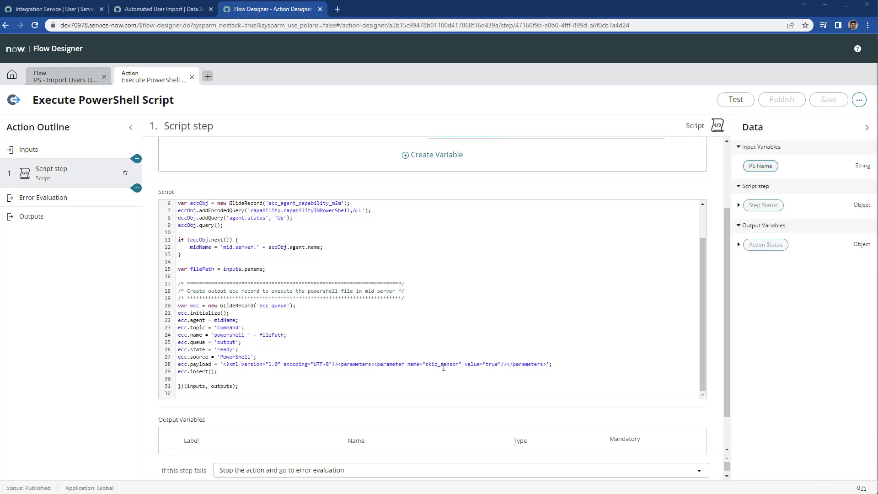
mouse_move(441, 356)
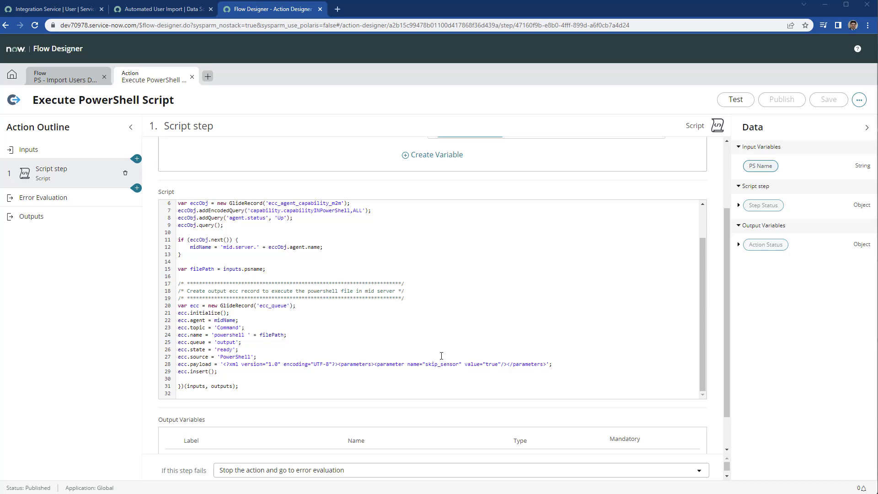
mouse_move(750, 328)
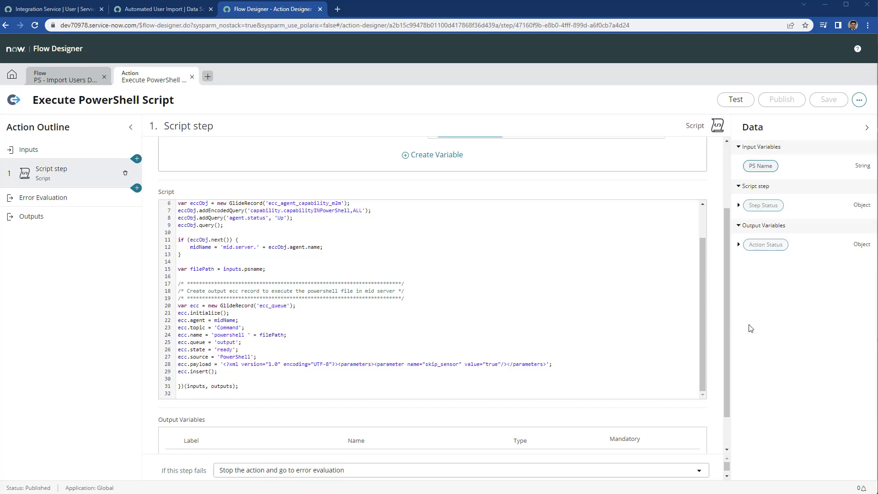
scroll("down", 3)
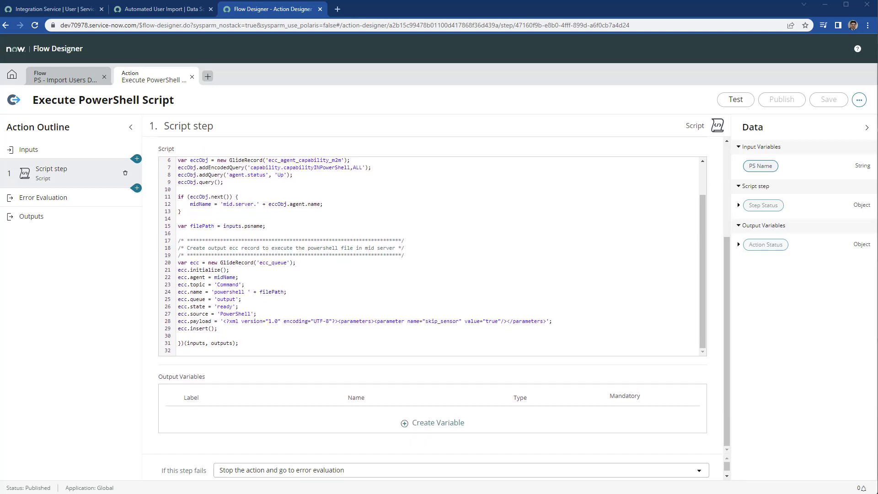
left_click(61, 76)
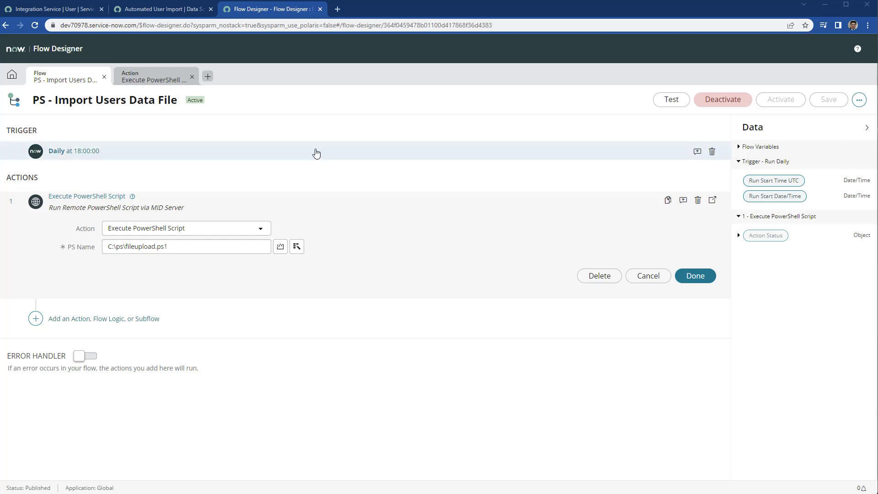
mouse_move(53, 158)
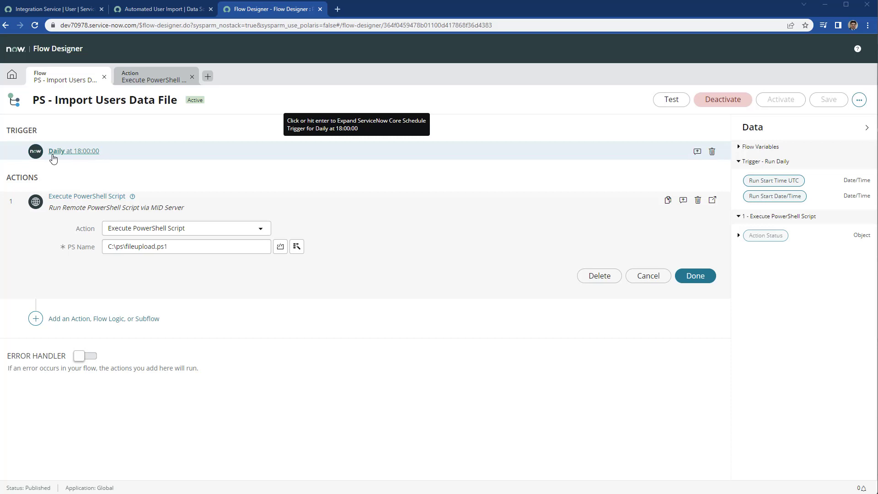
mouse_move(93, 158)
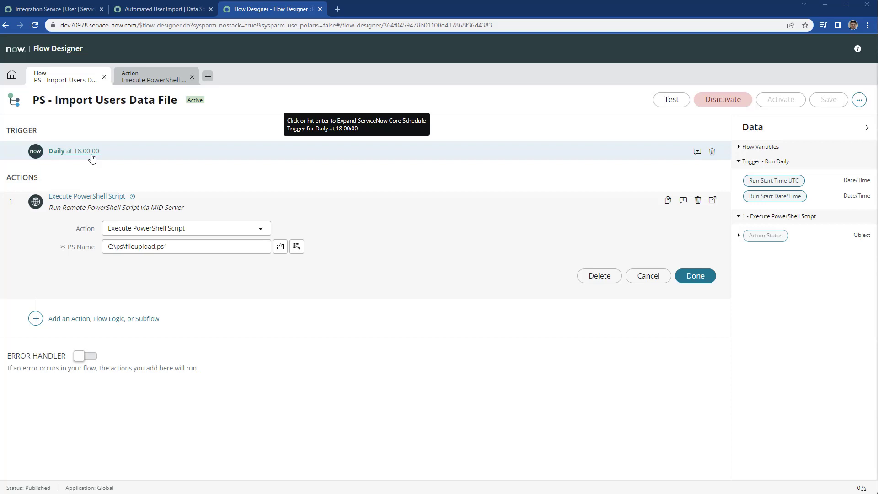
mouse_move(101, 157)
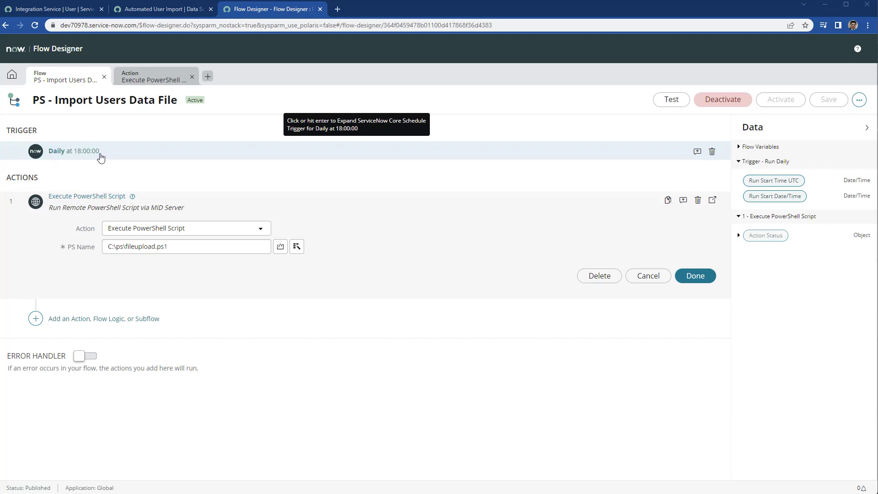
mouse_move(123, 171)
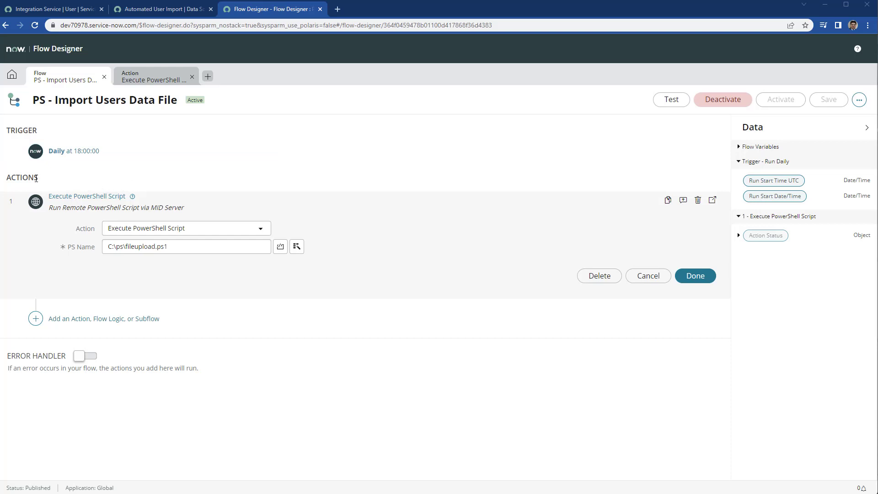
mouse_move(103, 201)
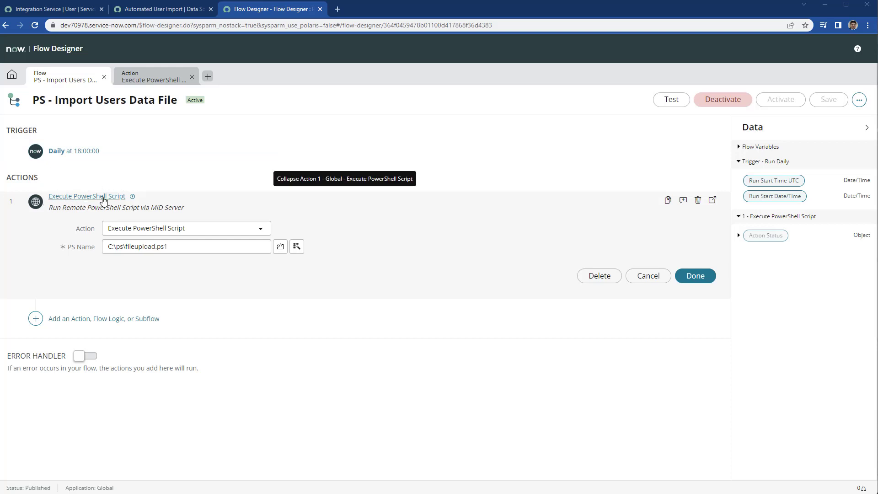
mouse_move(200, 203)
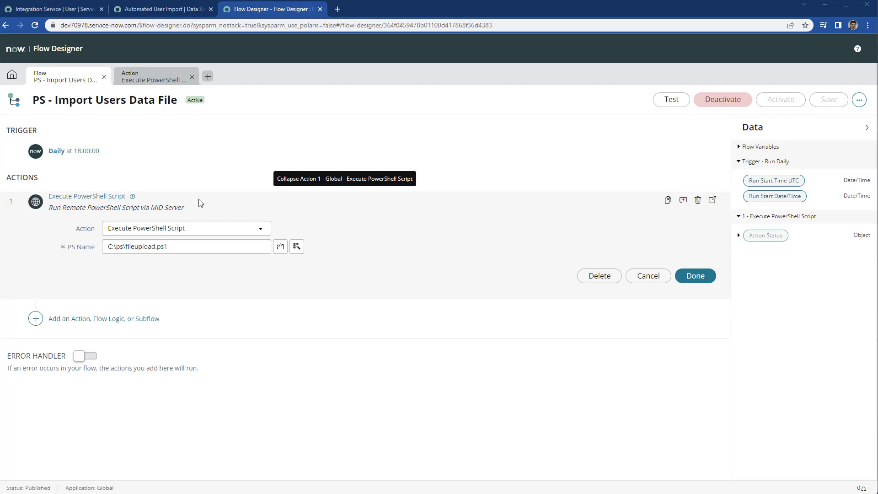
mouse_move(92, 246)
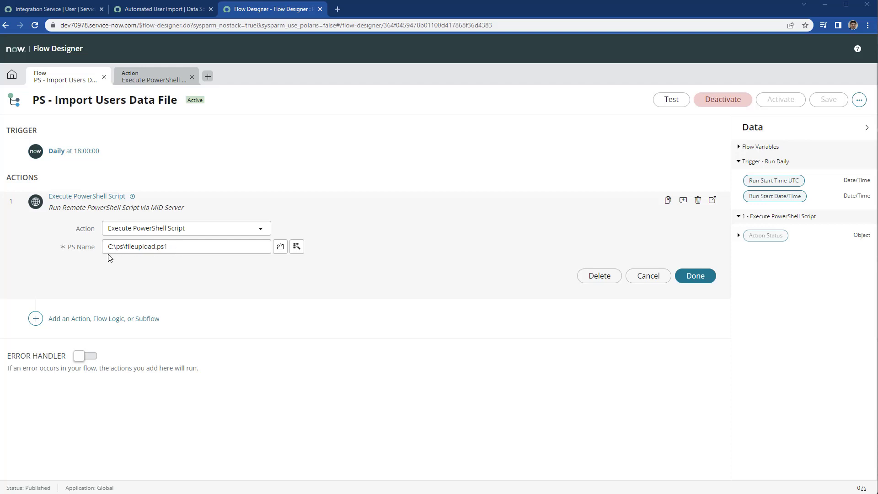
left_click(174, 246)
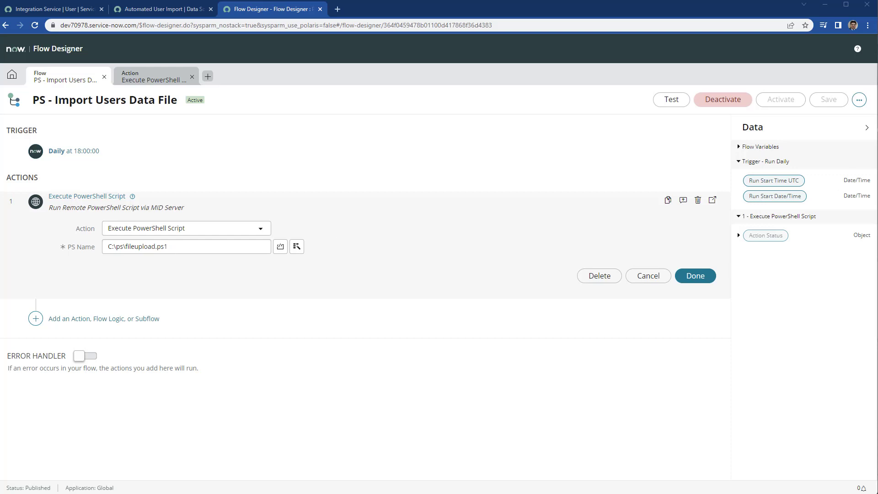
left_click(151, 7)
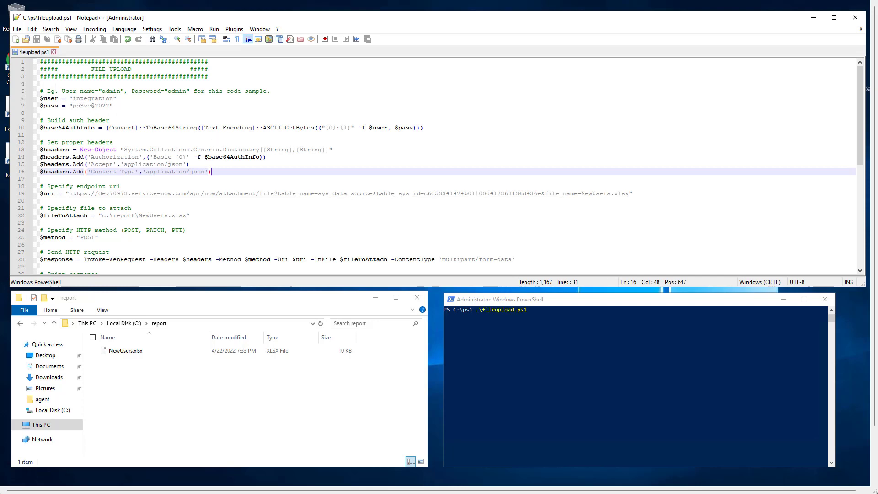
mouse_move(131, 107)
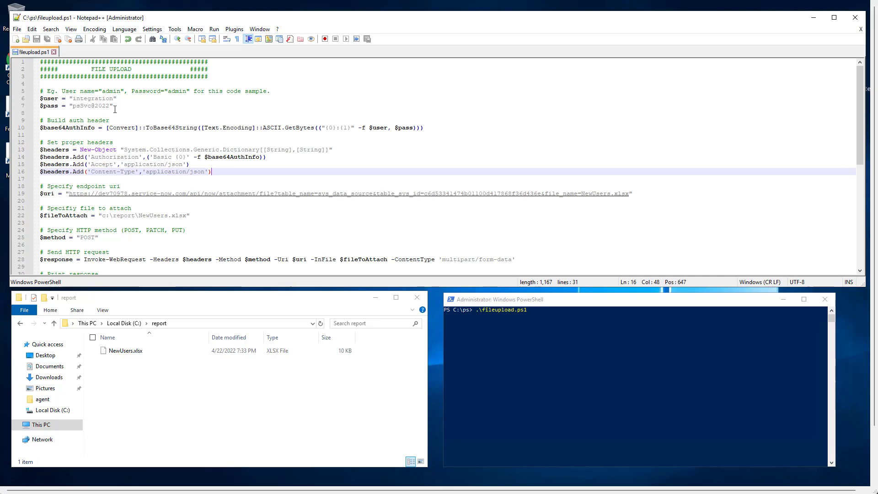
mouse_move(100, 121)
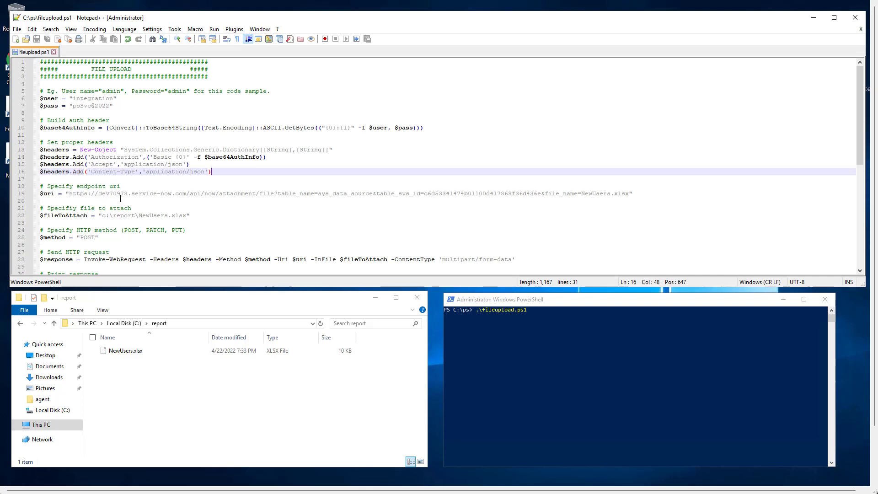
mouse_move(133, 194)
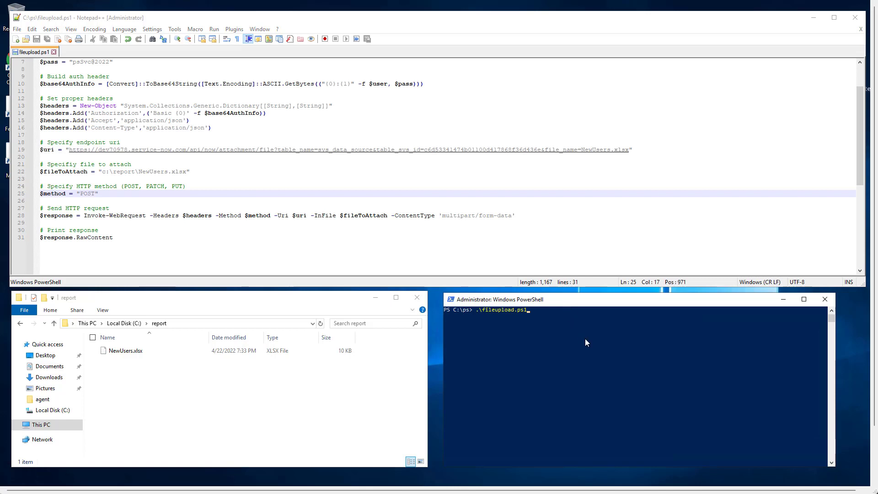
mouse_move(600, 349)
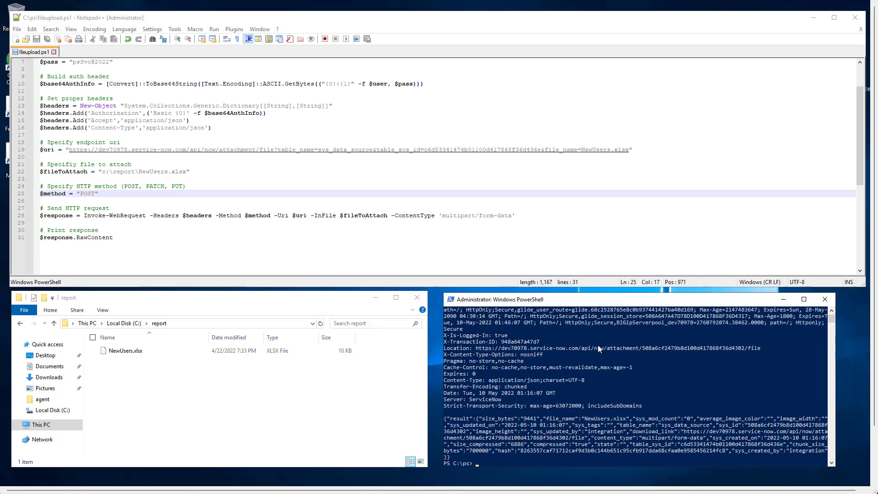
mouse_move(594, 366)
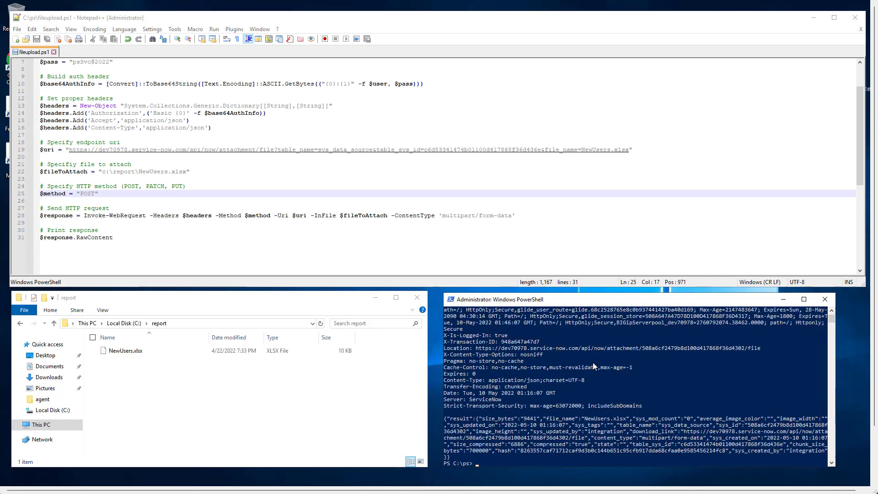
mouse_move(507, 423)
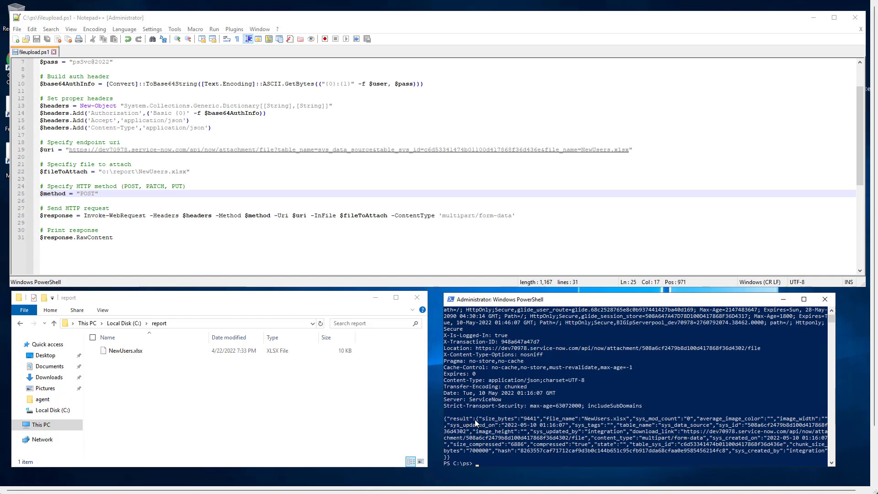
mouse_move(580, 429)
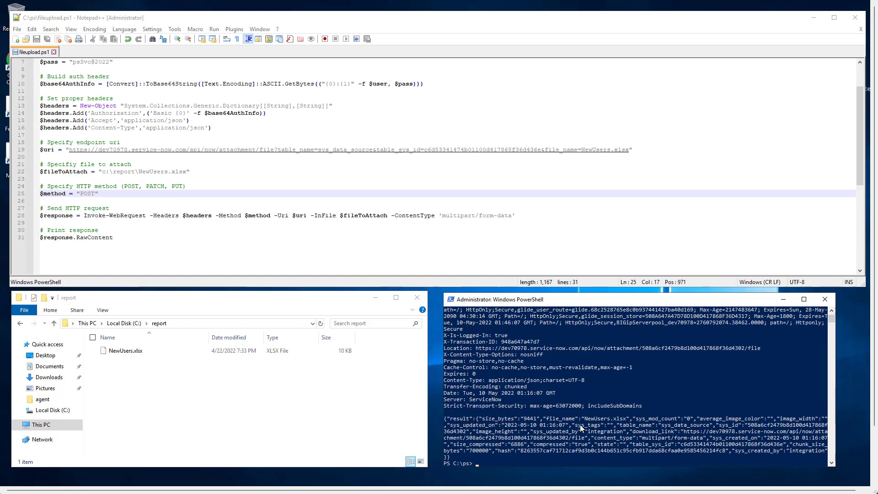
mouse_move(606, 424)
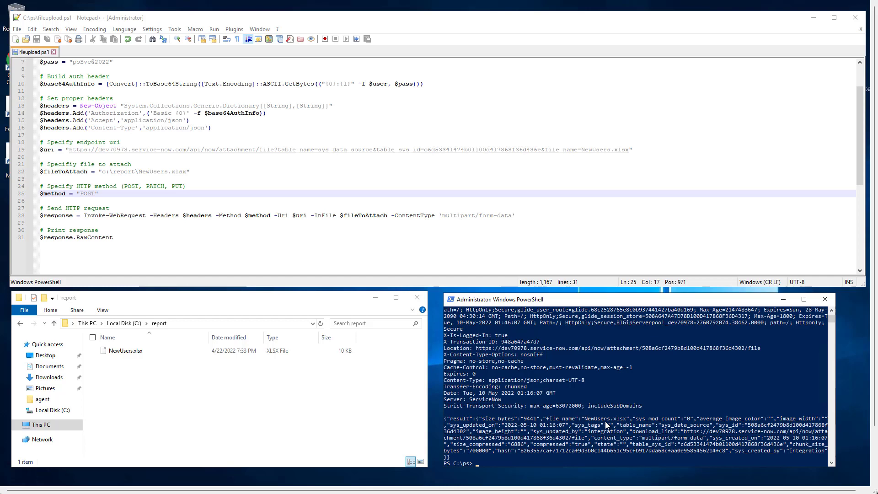
mouse_move(586, 450)
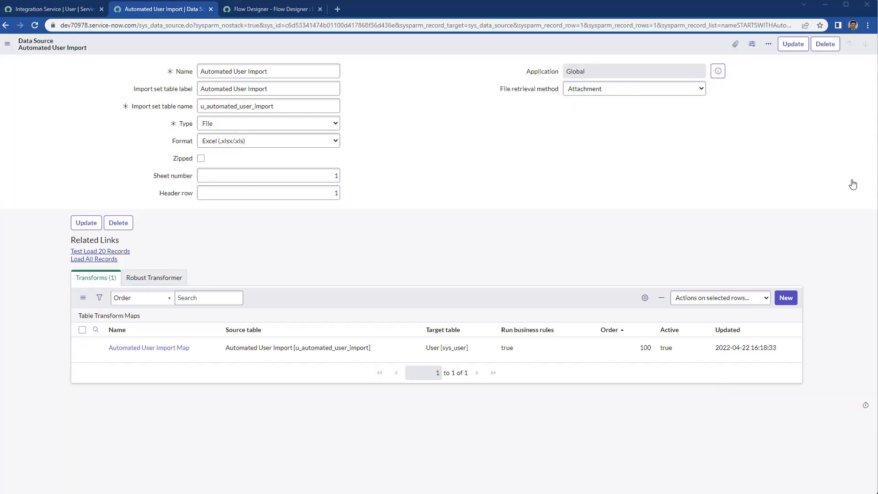
mouse_move(369, 48)
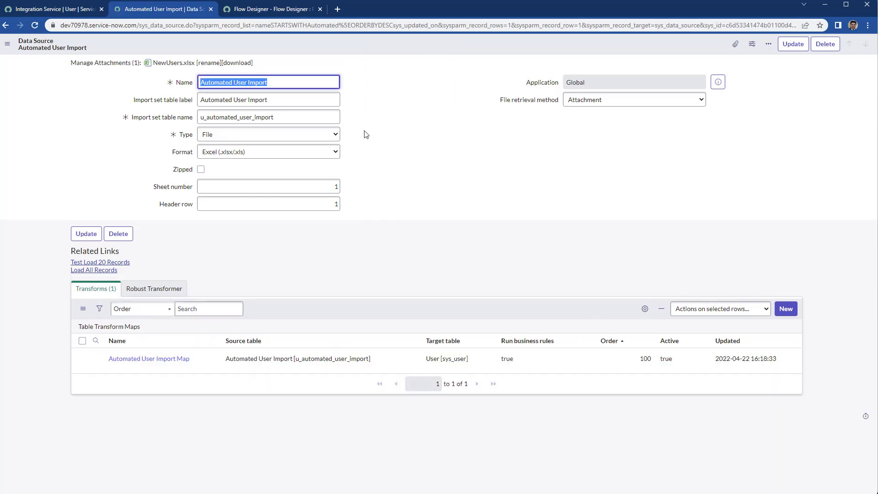
mouse_move(165, 67)
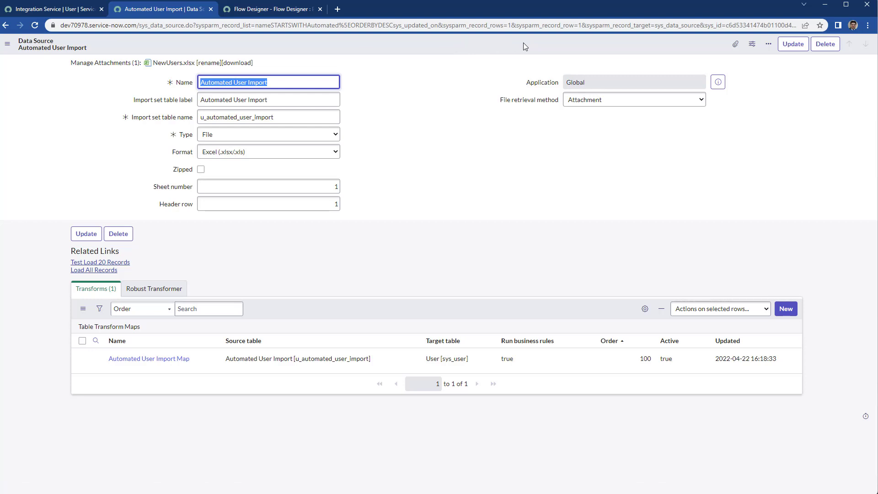
mouse_move(409, 206)
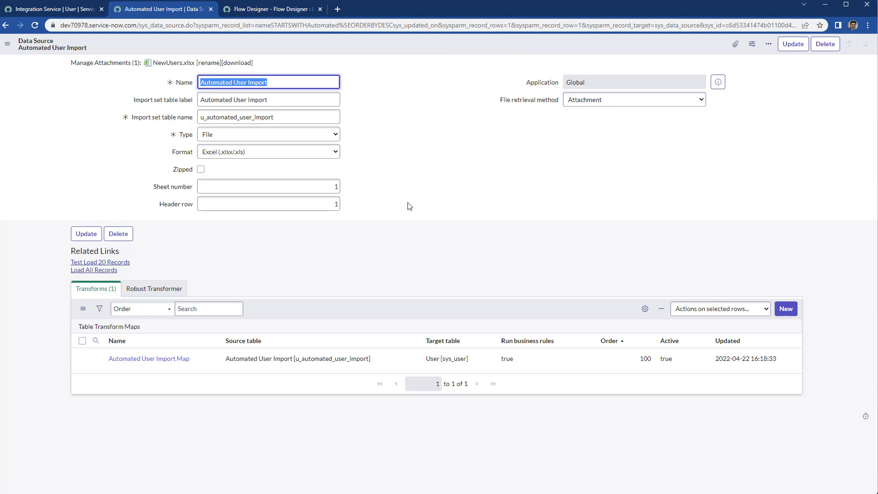
mouse_move(411, 170)
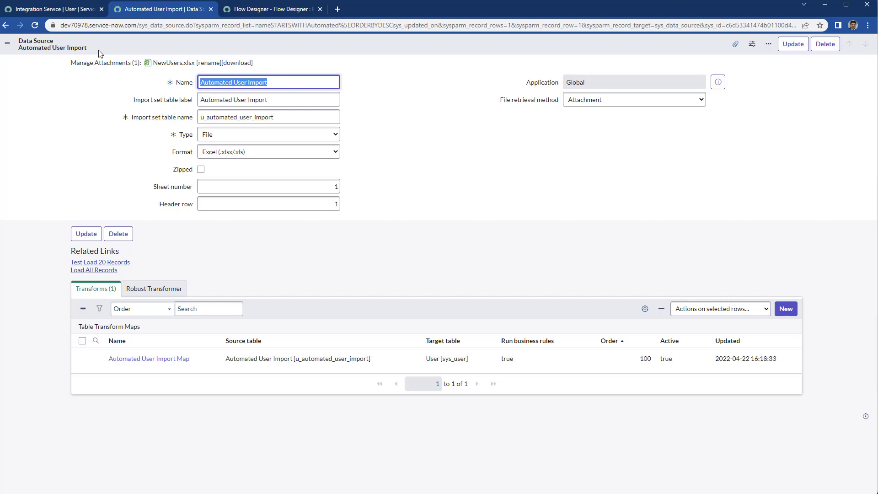
mouse_move(189, 51)
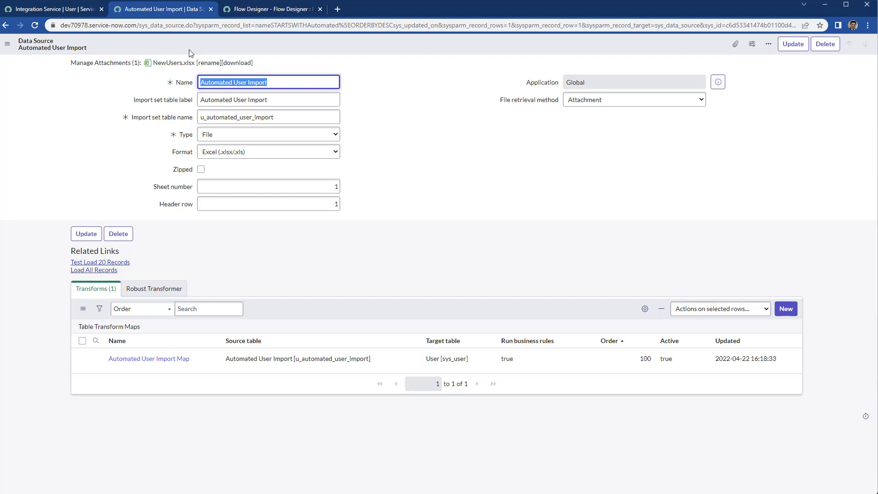
mouse_move(91, 42)
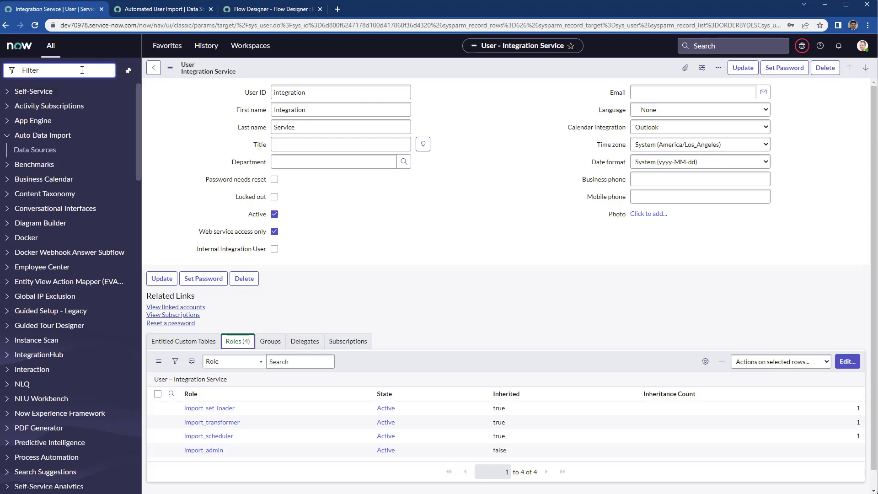
- Filter the navigator for 'im' and open Scheduled Imports to see Load New Users
type("import set")
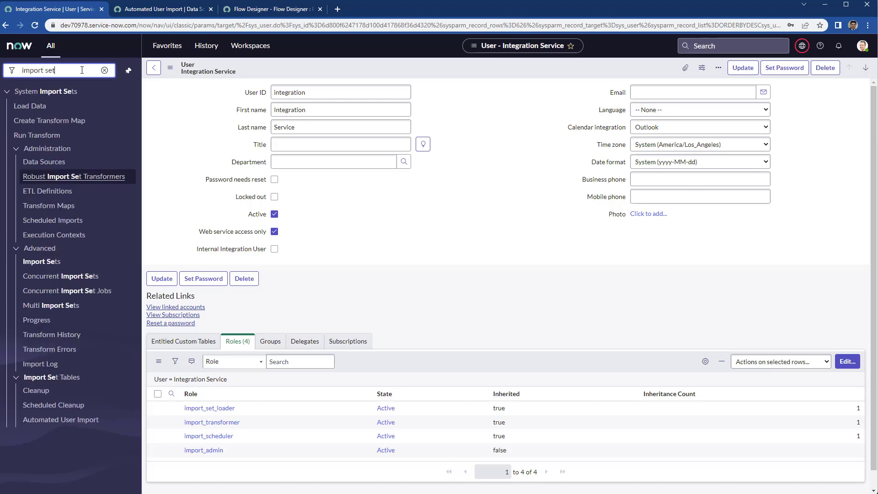
mouse_move(53, 223)
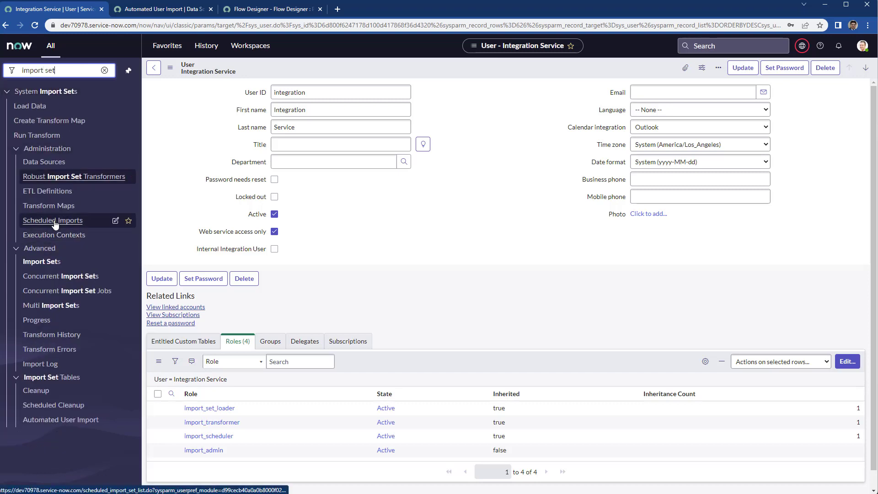
mouse_move(55, 225)
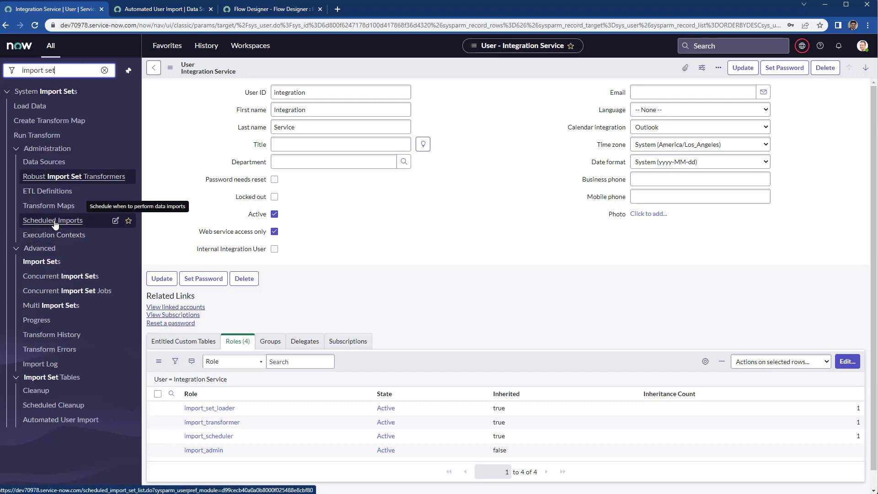
left_click(53, 220)
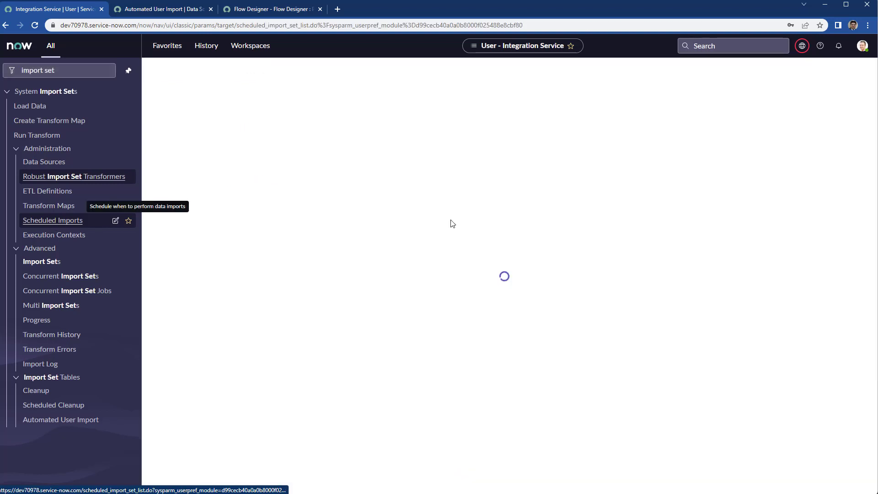
left_click(52, 220)
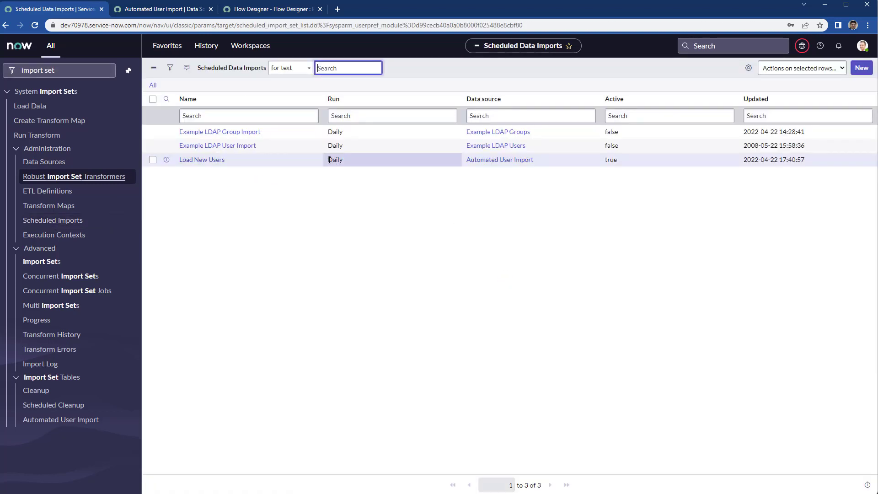
left_click(201, 160)
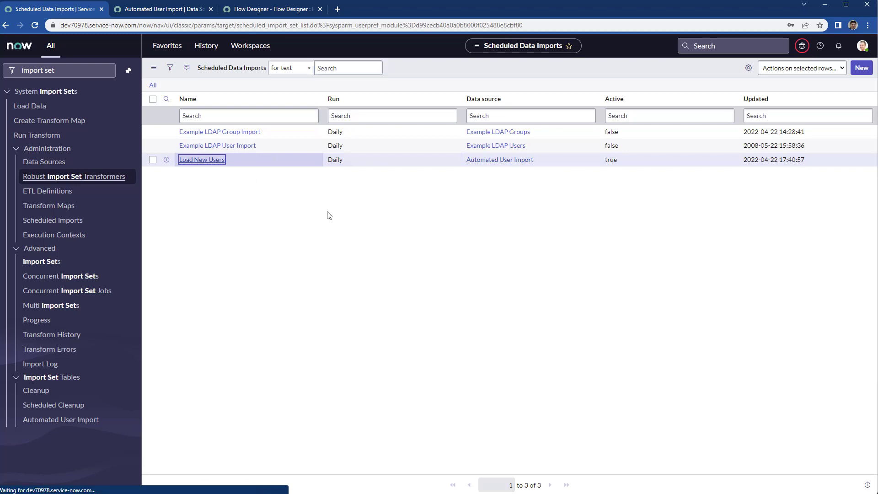
left_click(202, 160)
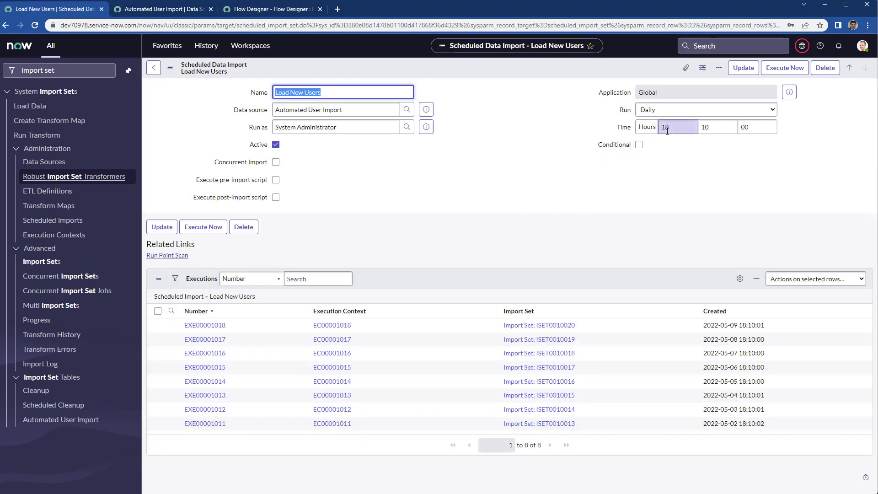
mouse_move(669, 131)
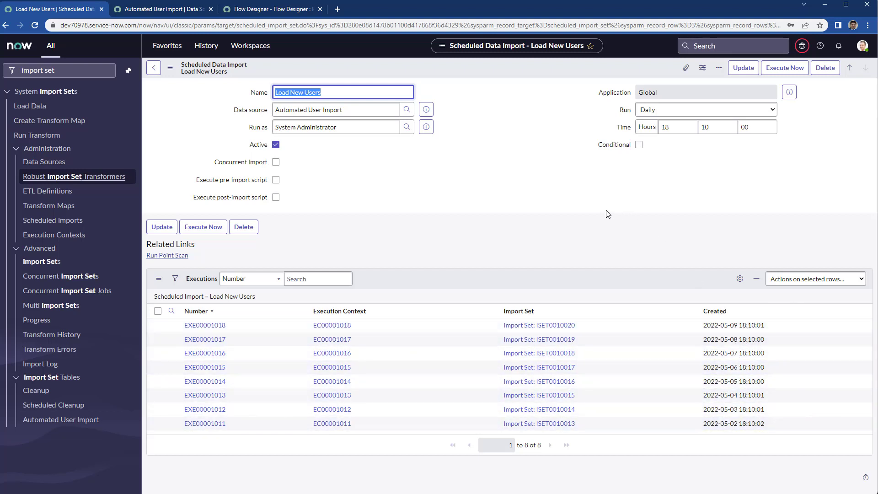
mouse_move(594, 189)
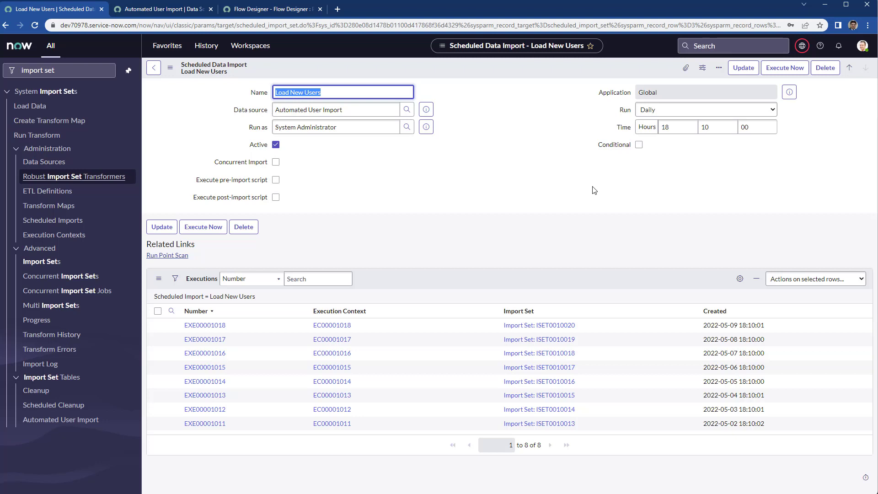
mouse_move(510, 195)
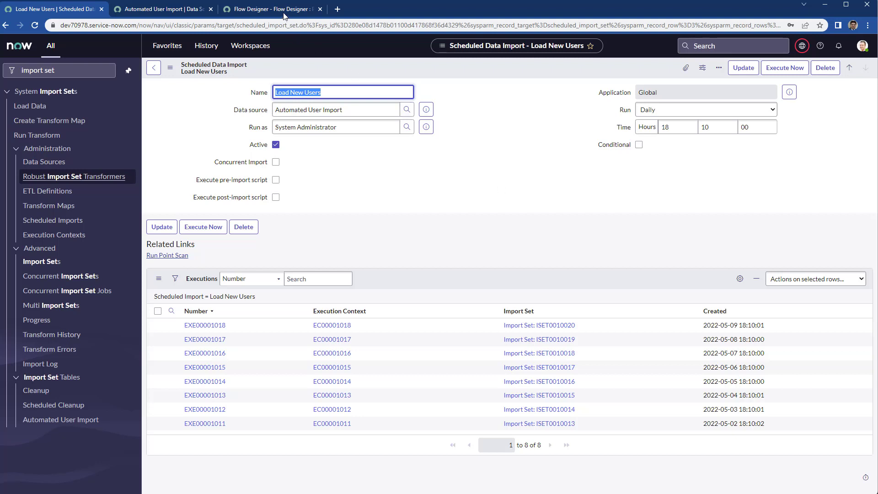
left_click(282, 8)
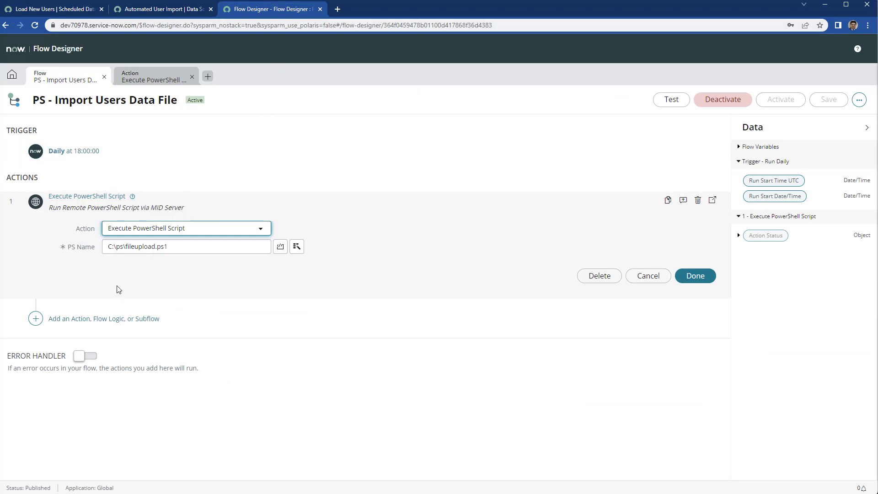
mouse_move(181, 344)
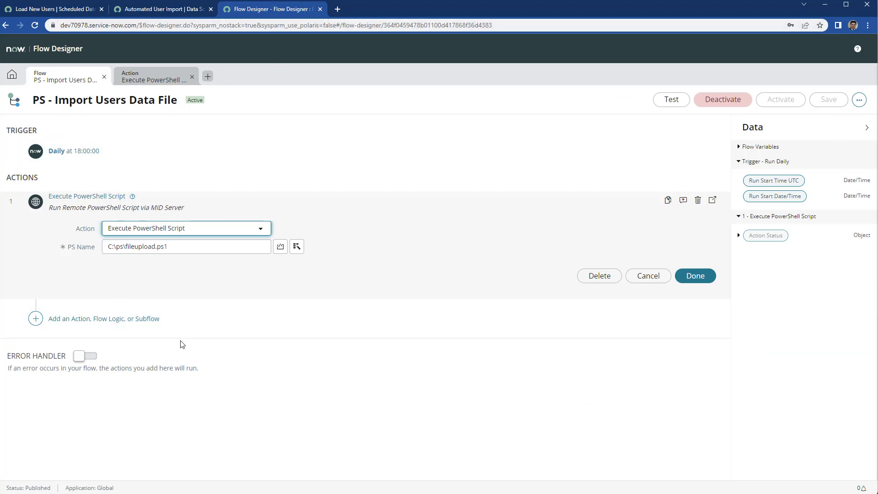
mouse_move(177, 144)
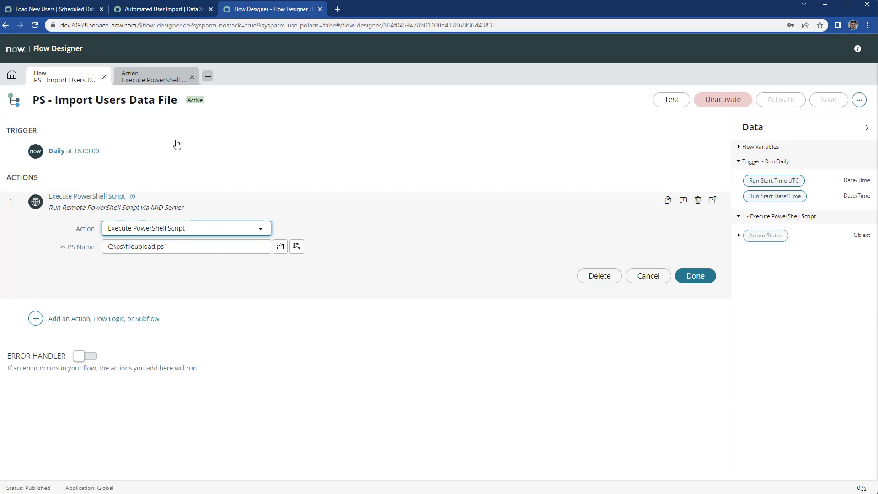
left_click(156, 9)
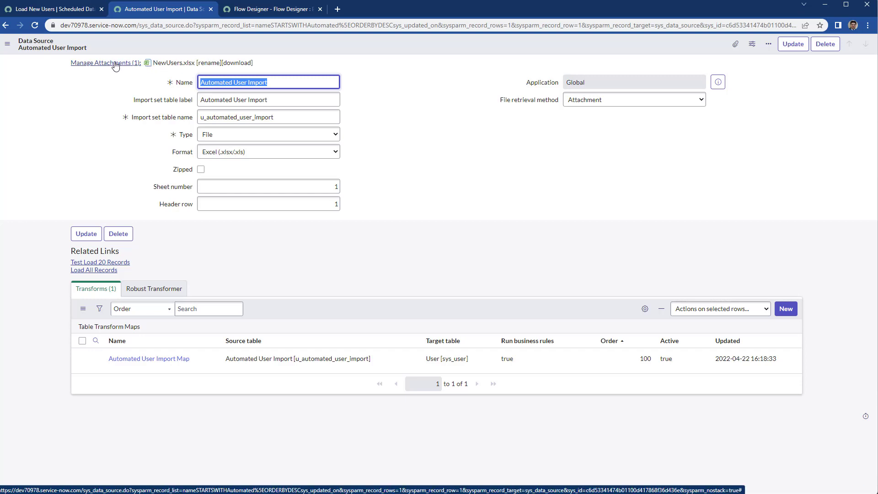
mouse_move(178, 45)
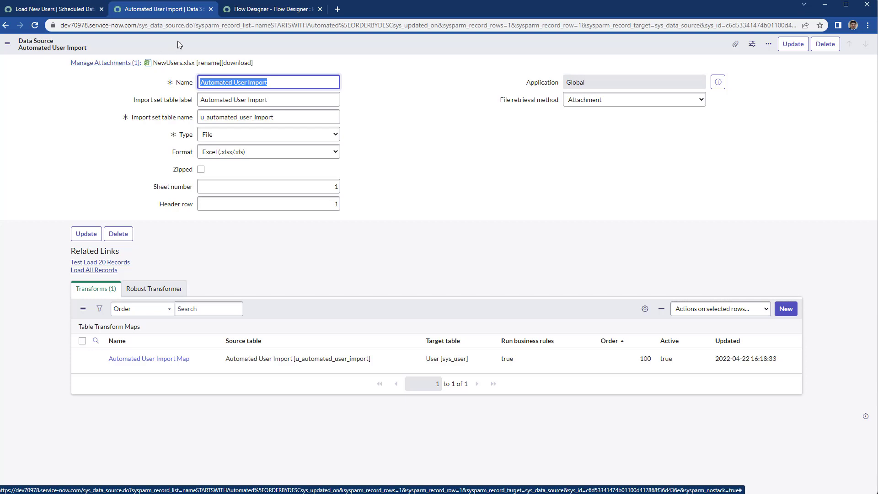
left_click(289, 9)
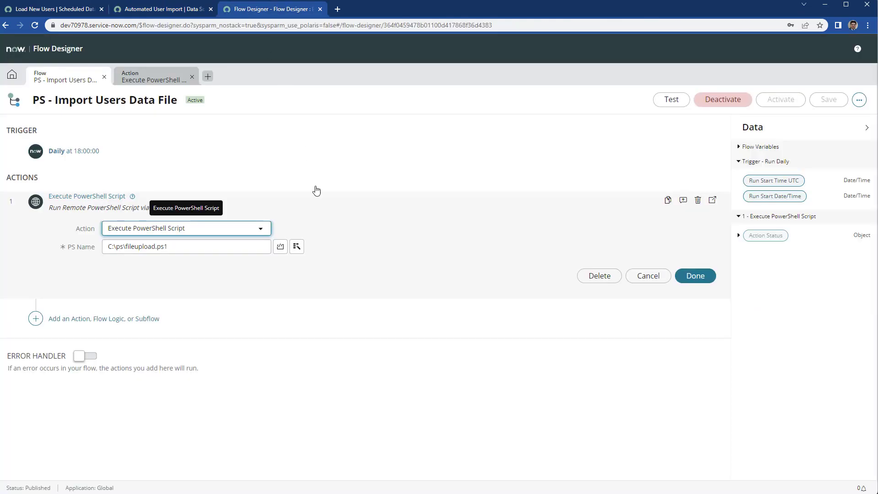
mouse_move(269, 320)
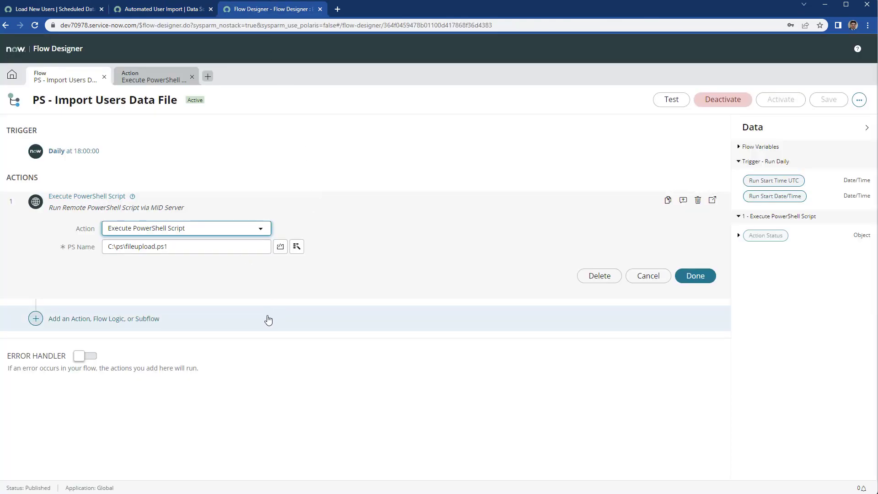
mouse_move(337, 375)
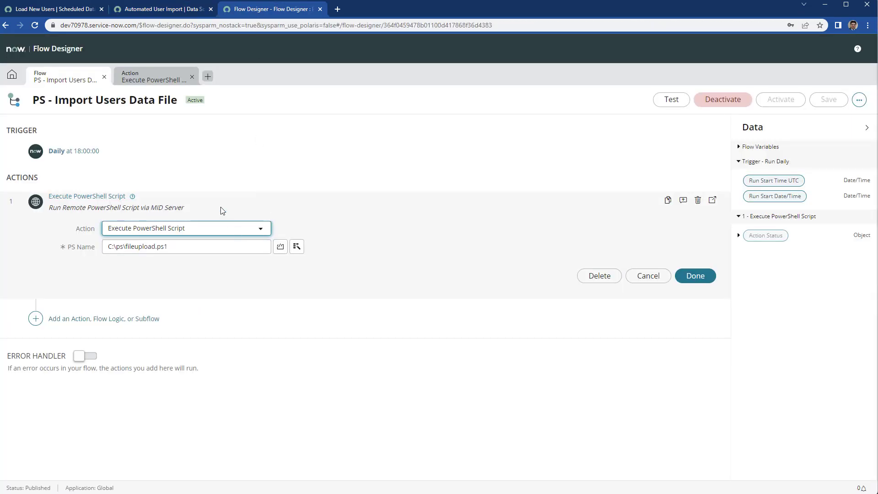
left_click(55, 10)
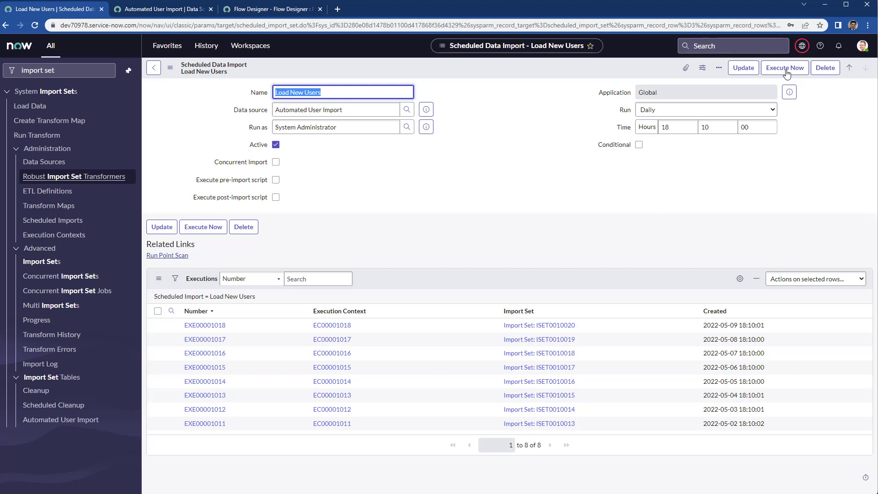
mouse_move(771, 75)
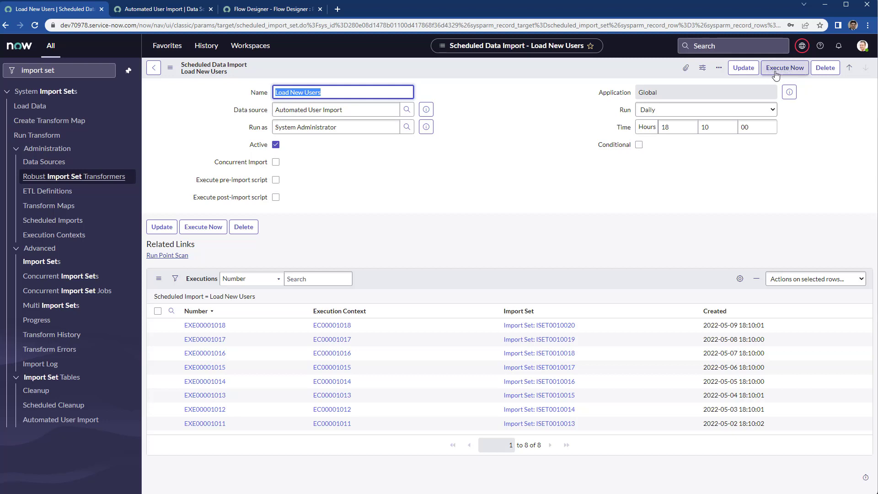
mouse_move(783, 74)
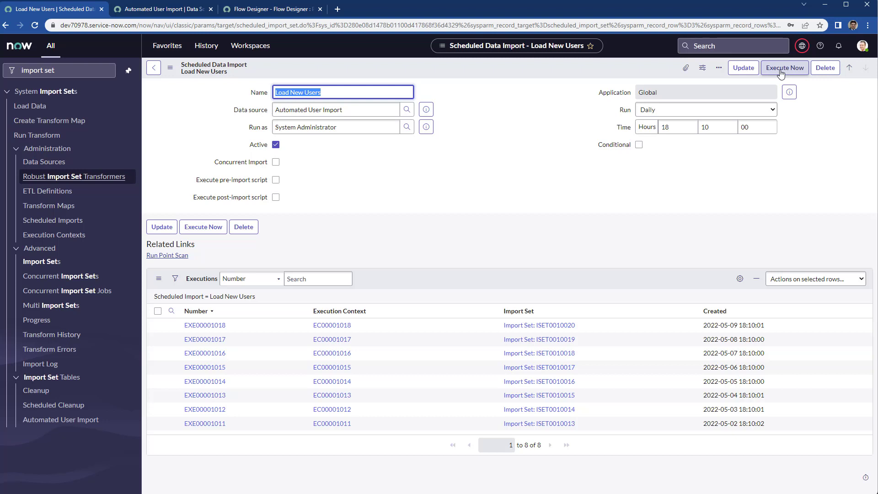
mouse_move(503, 99)
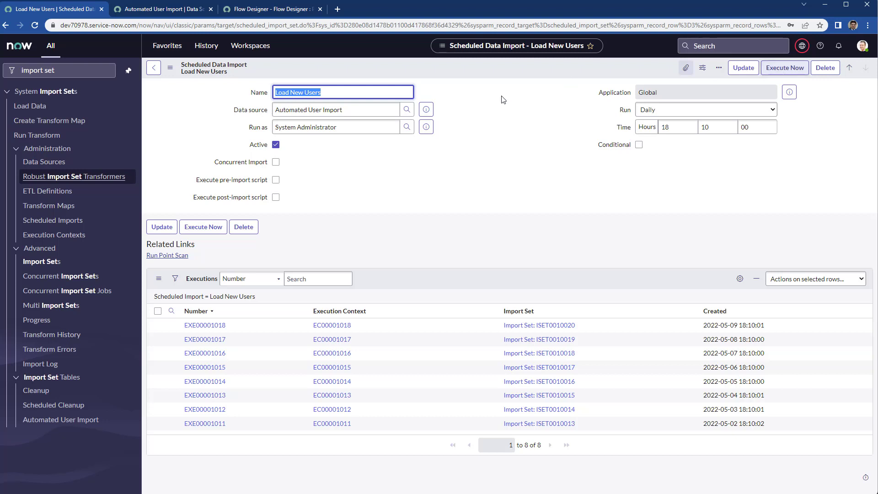
mouse_move(454, 109)
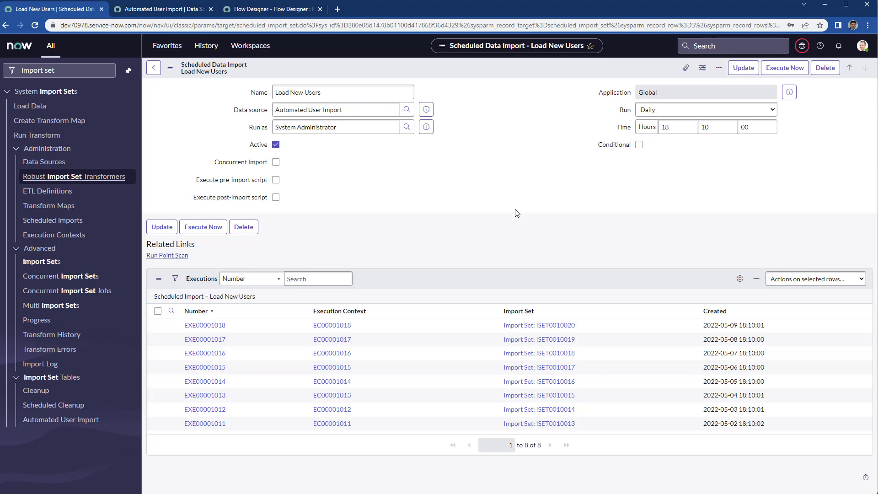
left_click(160, 9)
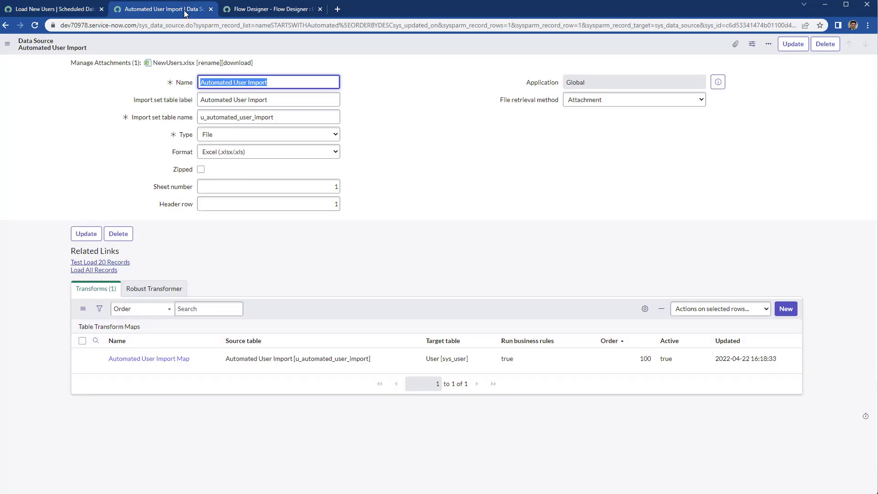
mouse_move(106, 67)
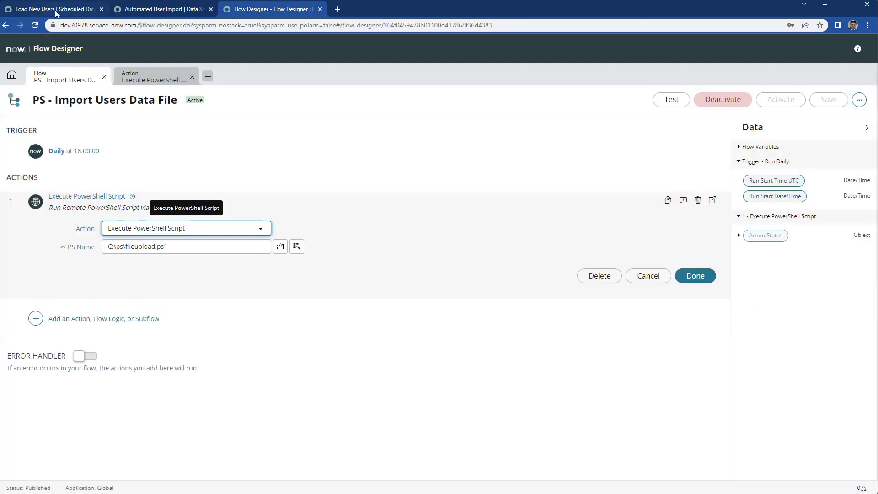
mouse_move(55, 12)
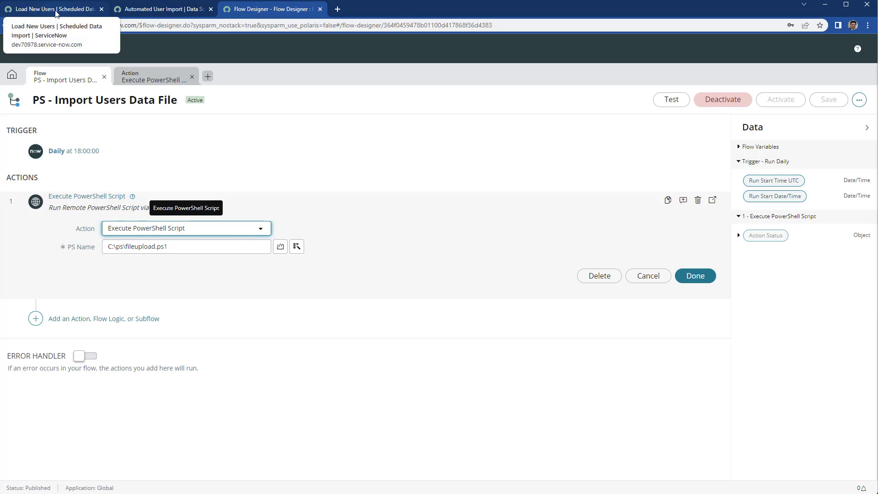
left_click(55, 8)
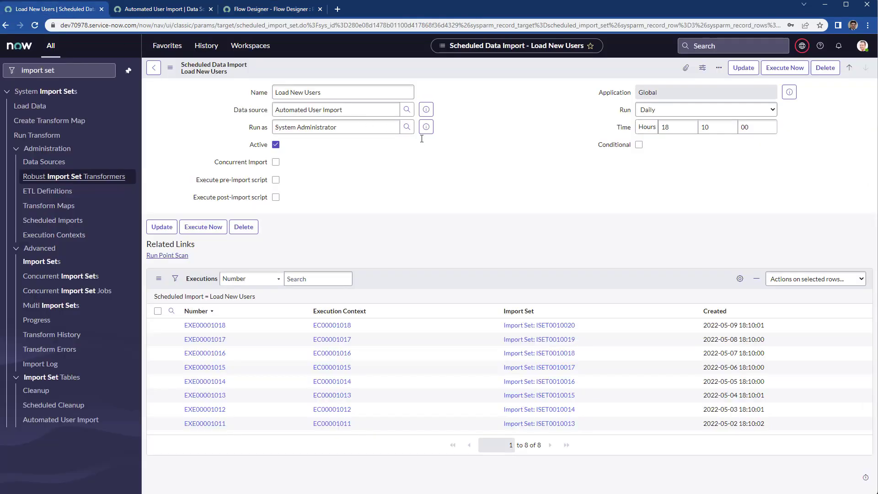
mouse_move(501, 232)
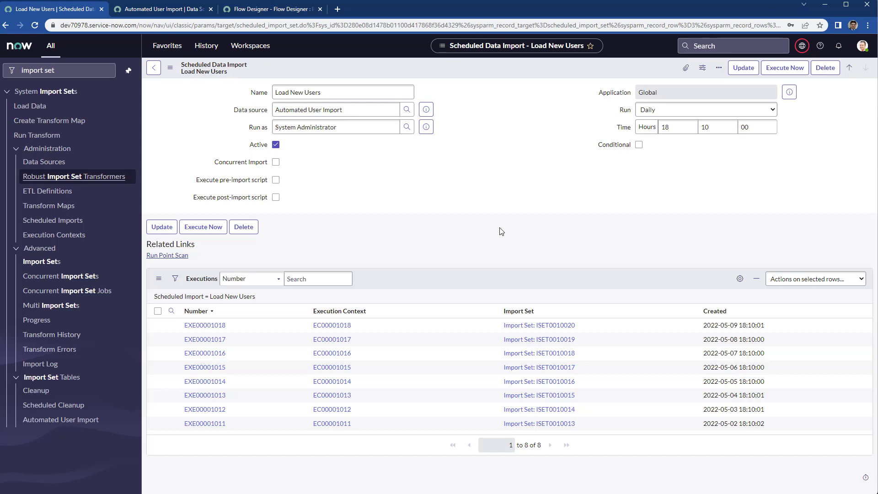
mouse_move(555, 192)
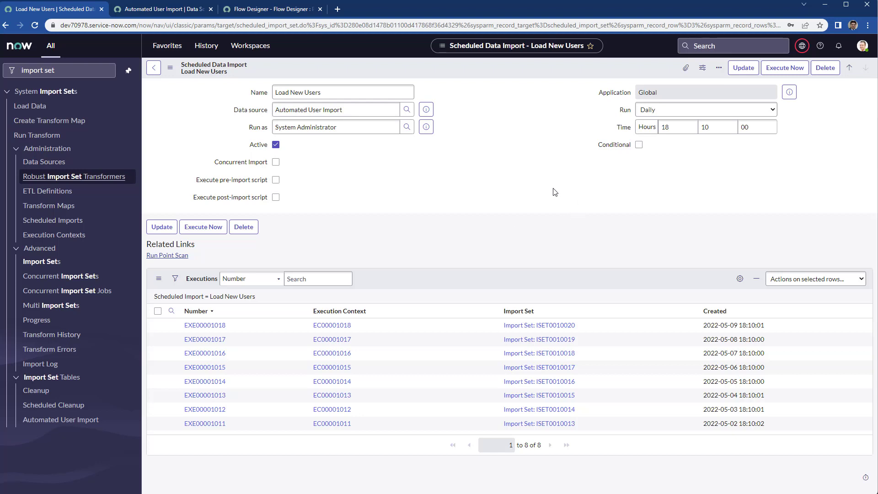